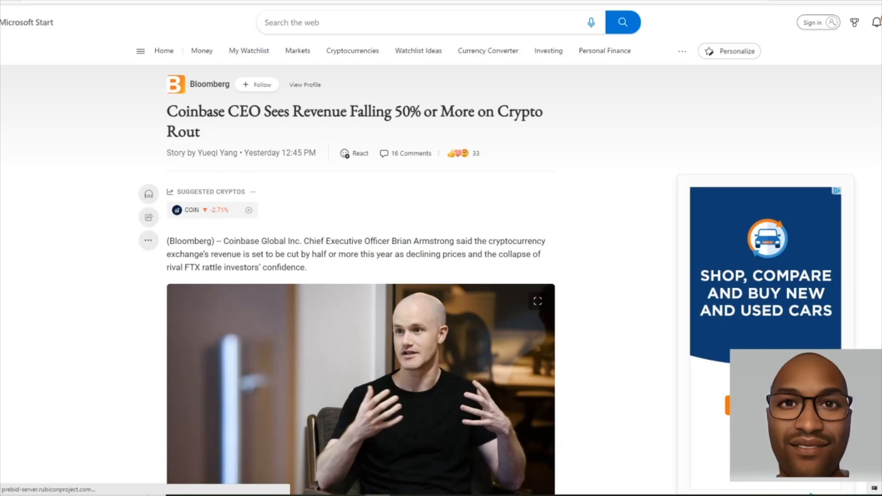
mouse_move(54, 305)
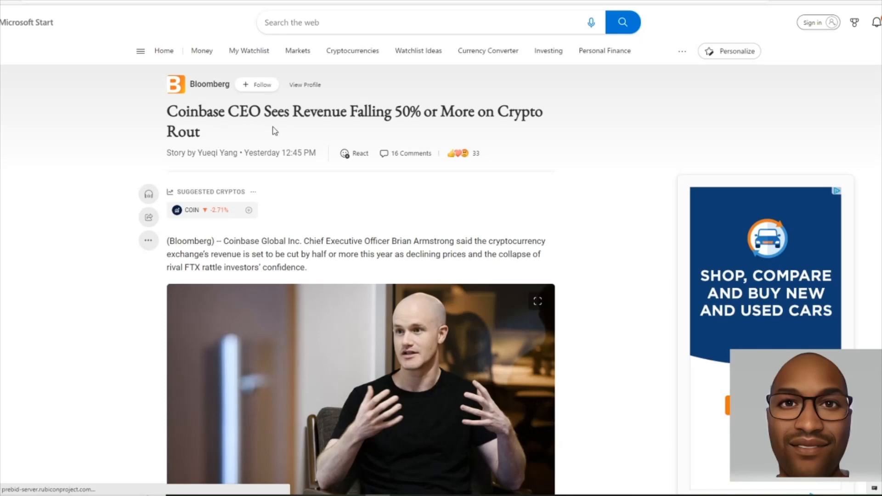
mouse_move(379, 134)
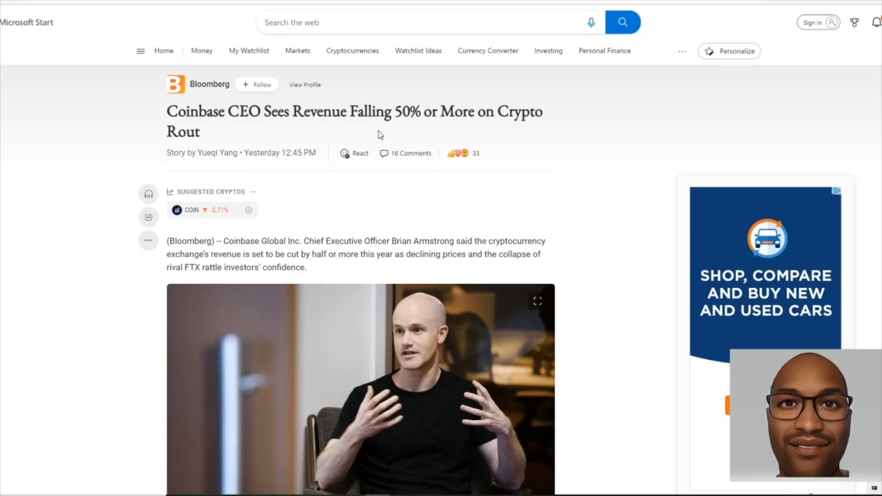
mouse_move(475, 132)
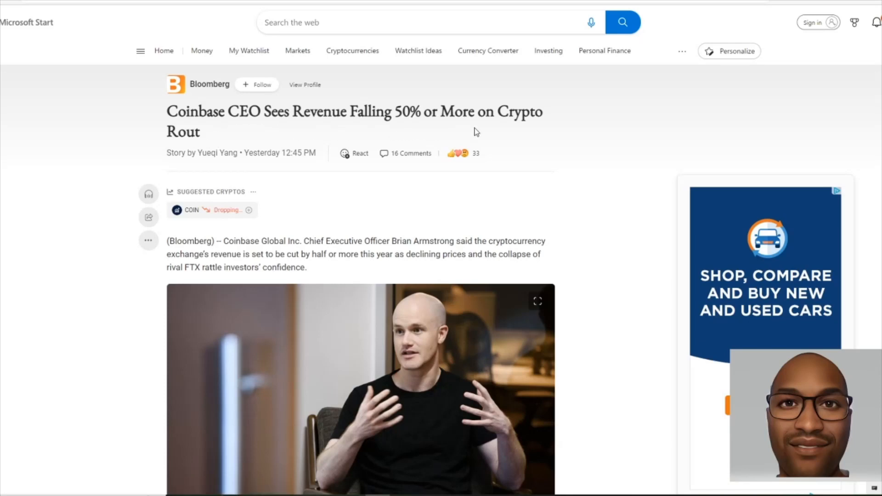
mouse_move(272, 237)
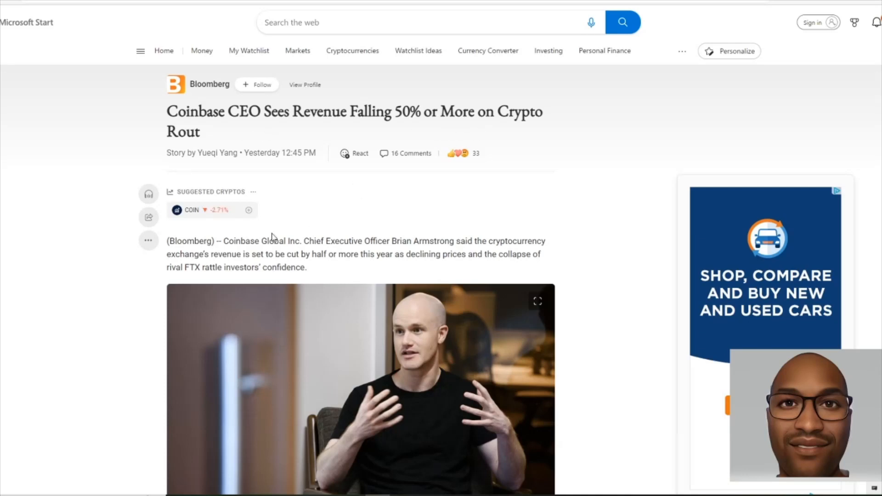
scroll("down", 3)
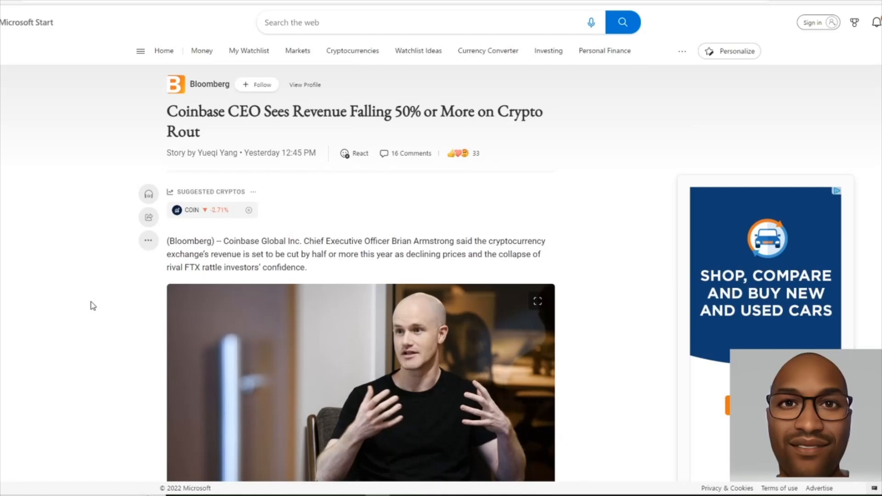
mouse_move(318, 268)
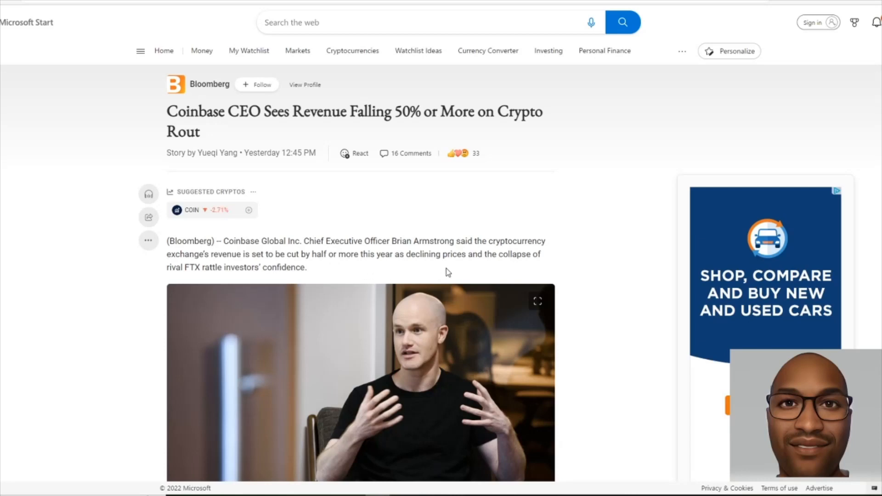
mouse_move(122, 293)
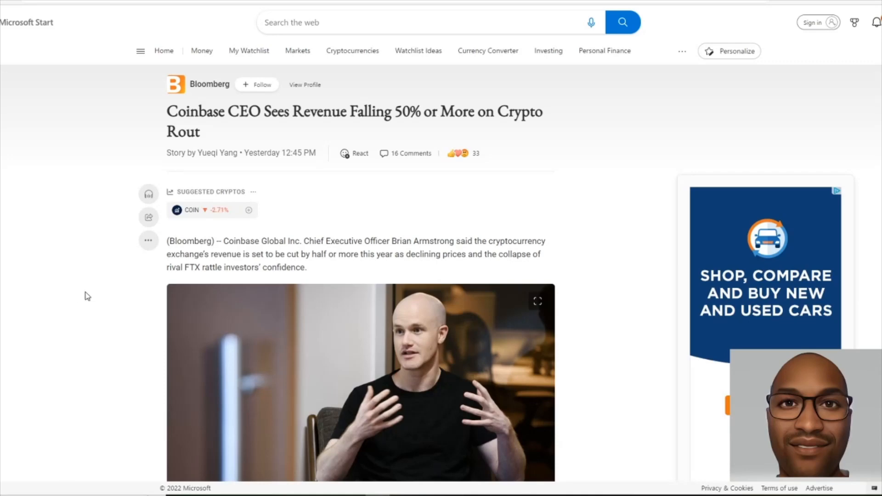
scroll("down", 3)
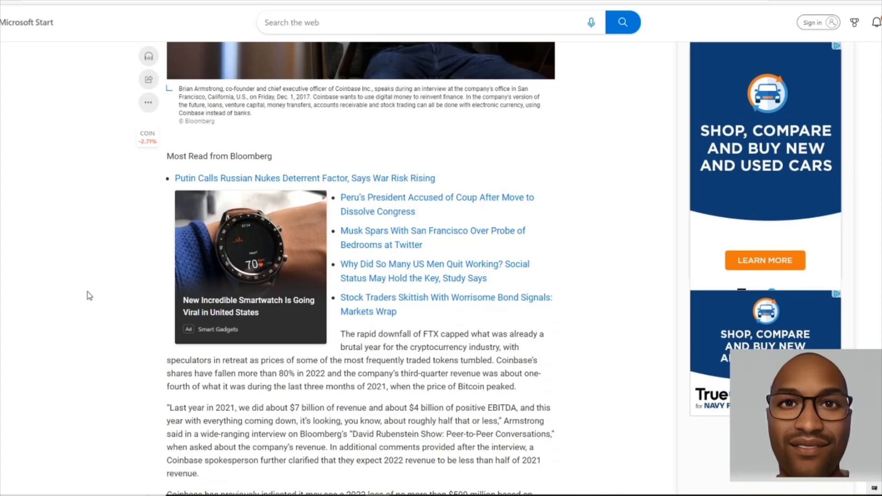
scroll("down", 3)
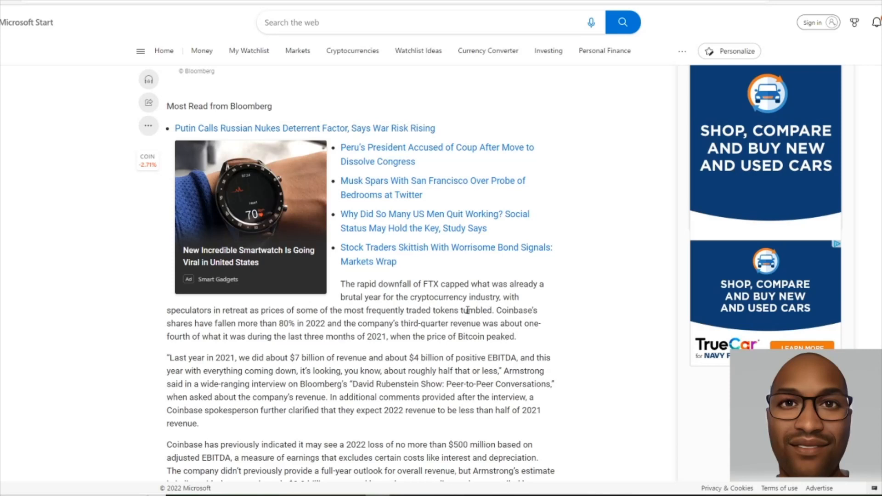
mouse_move(115, 334)
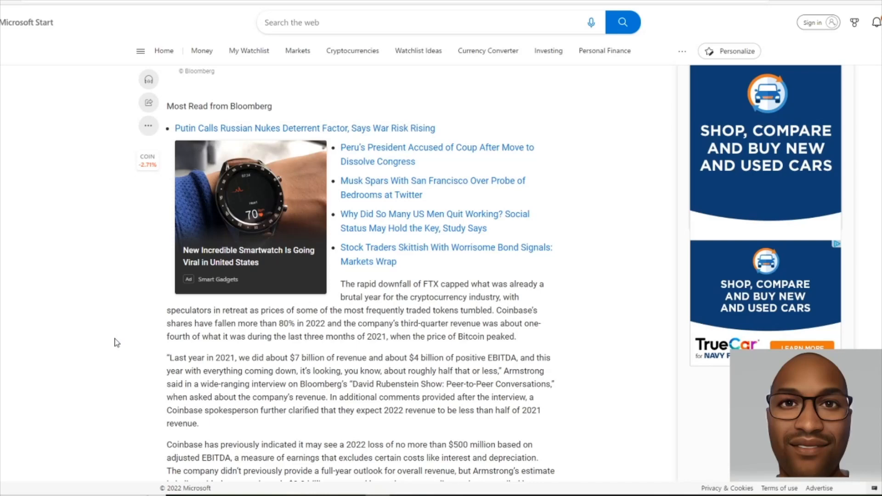
scroll("down", 3)
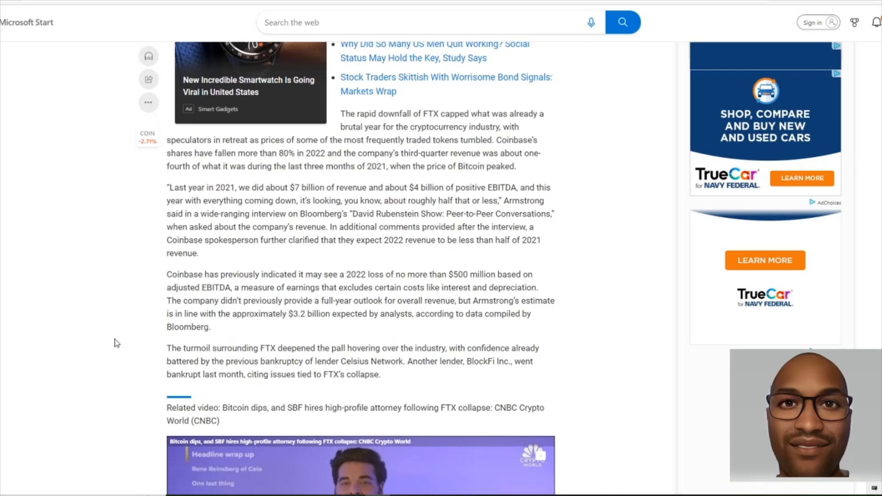
scroll("down", 3)
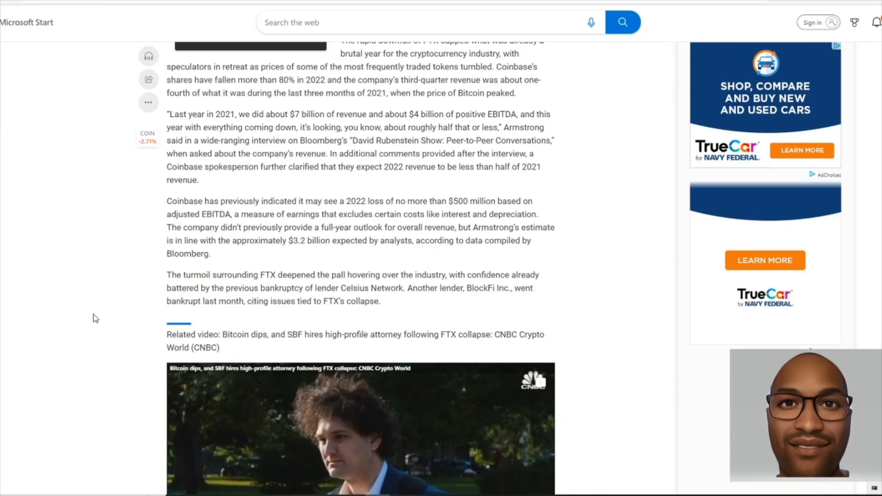
scroll("down", 3)
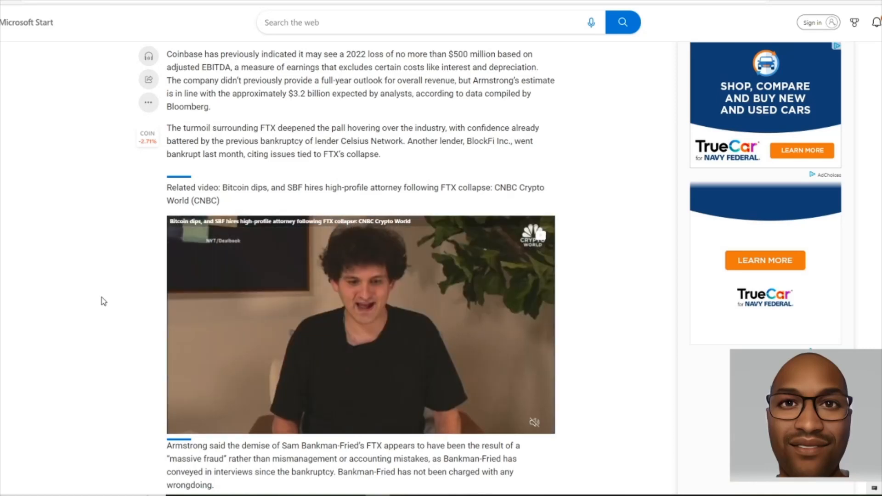
scroll("down", 3)
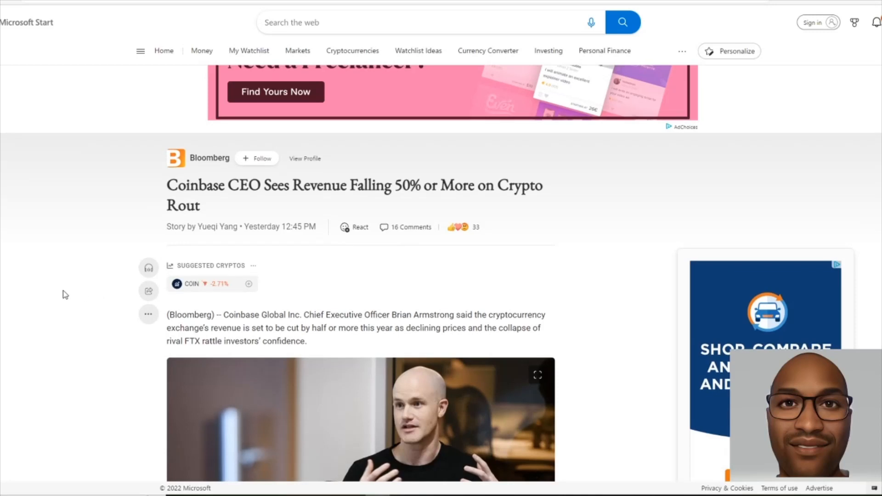
scroll("down", 3)
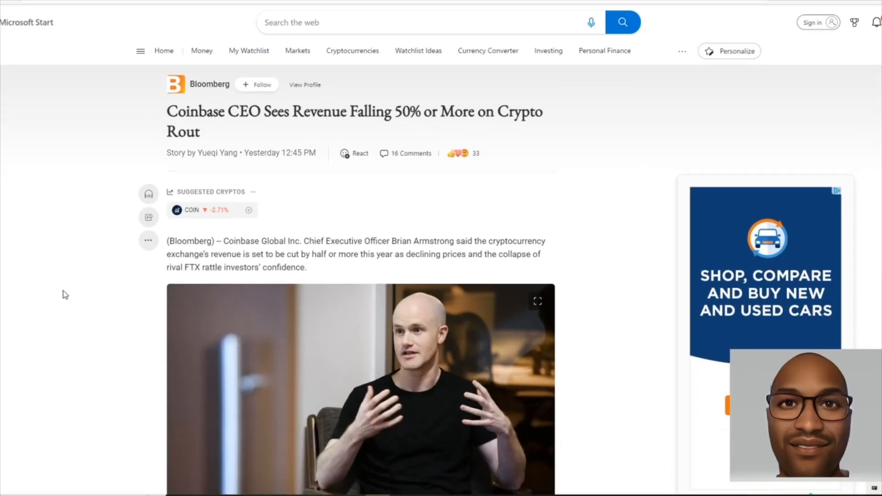